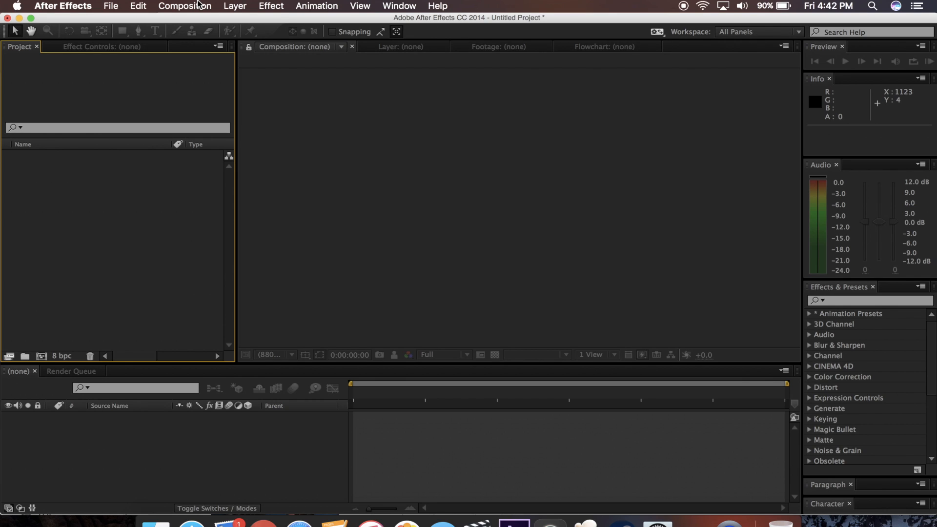
# Create Comp 1 with the HDTV 1080 29.97 preset (1920×1080)
pyautogui.click(184, 6)
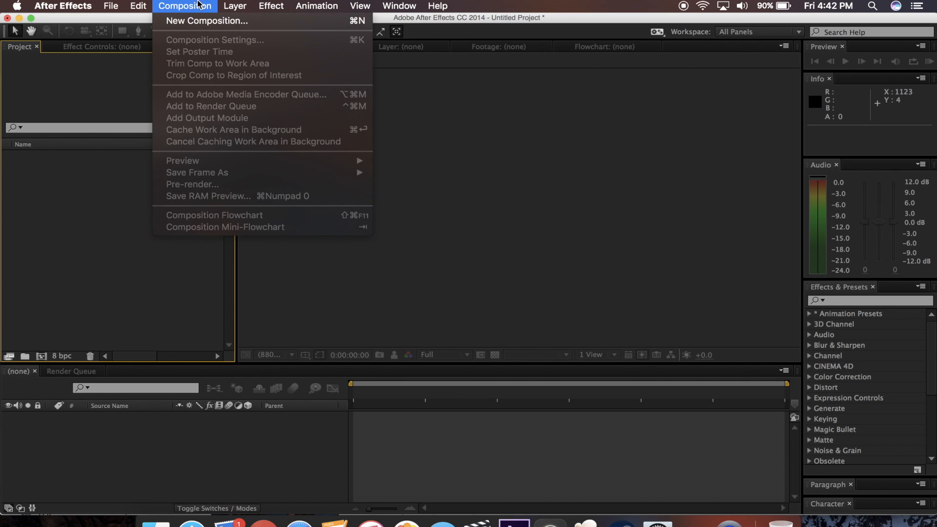
pyautogui.click(207, 20)
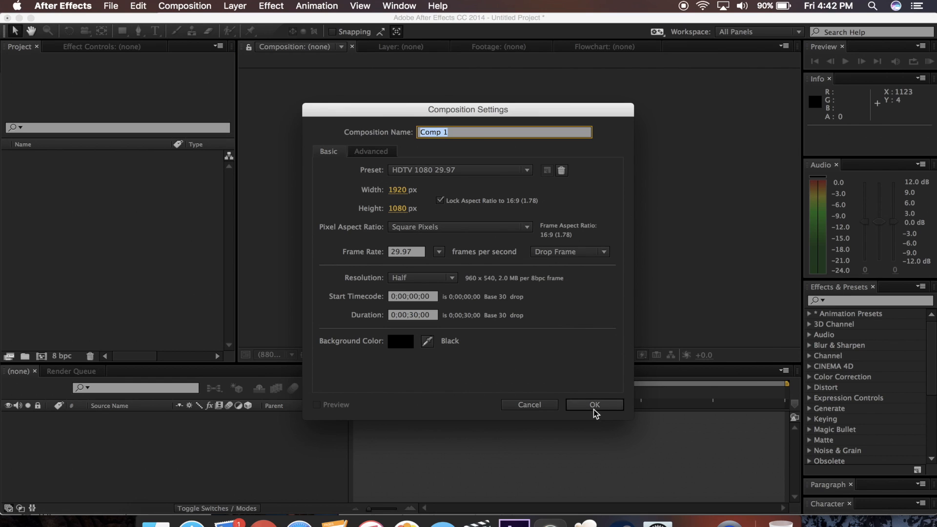
pyautogui.click(593, 404)
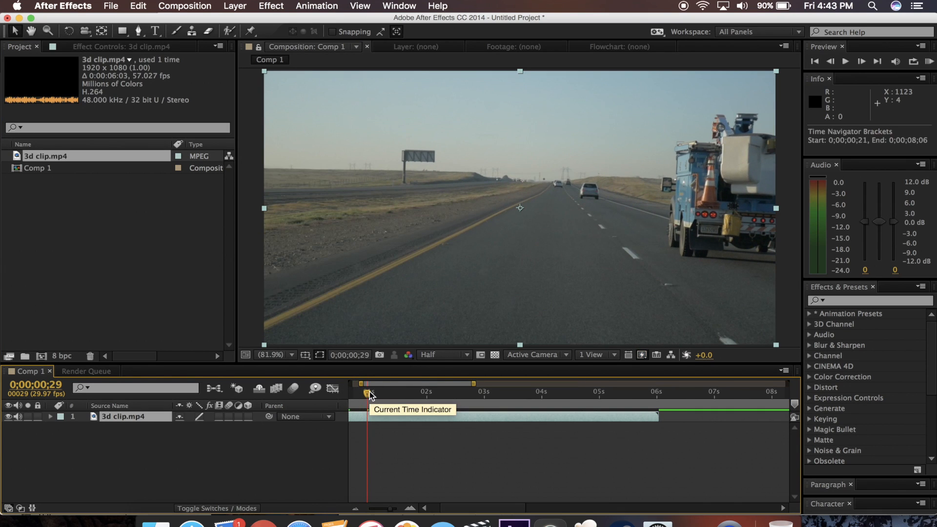
# Bring 3d clip.mp4 into the project for placement in Comp 1
pyautogui.click(316, 6)
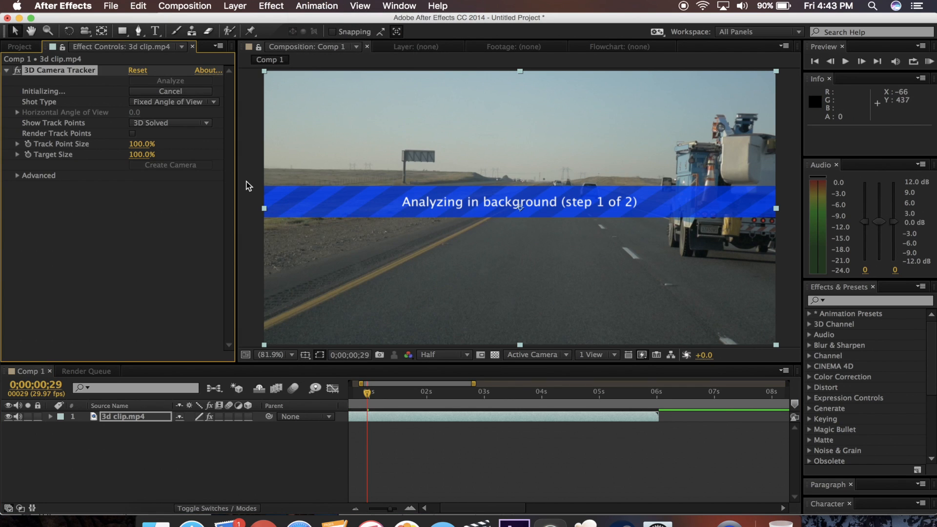
pyautogui.moveTo(349, 170)
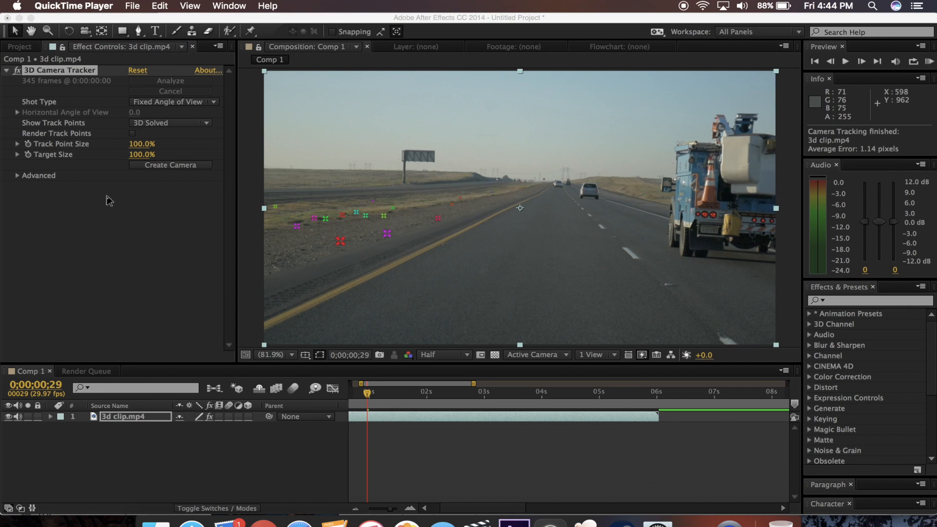
pyautogui.moveTo(383, 240)
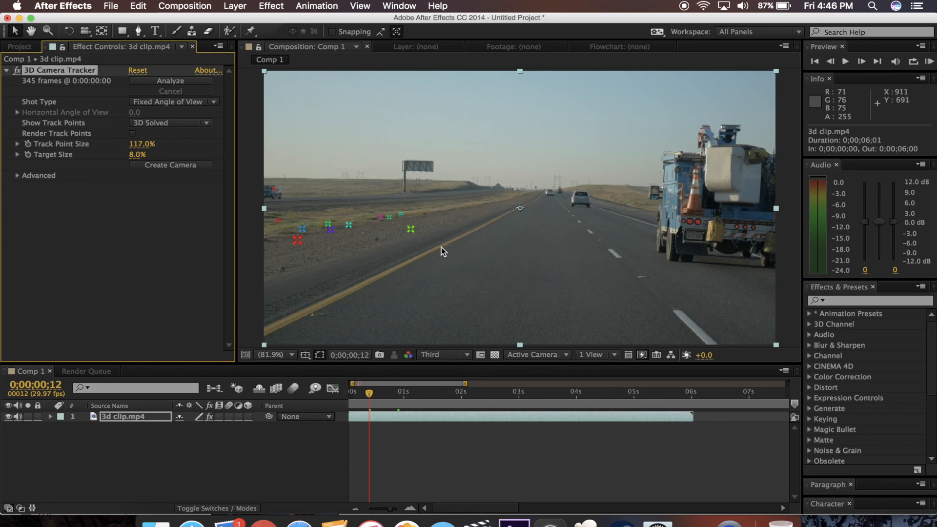
pyautogui.moveTo(388, 214)
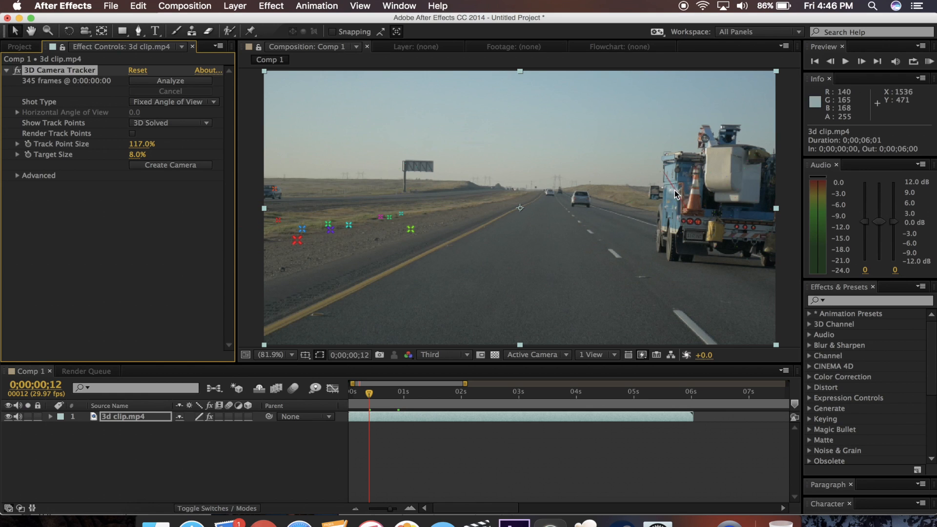
# Bring up layer-creation options for the track points on the truck
pyautogui.rightClick(678, 198)
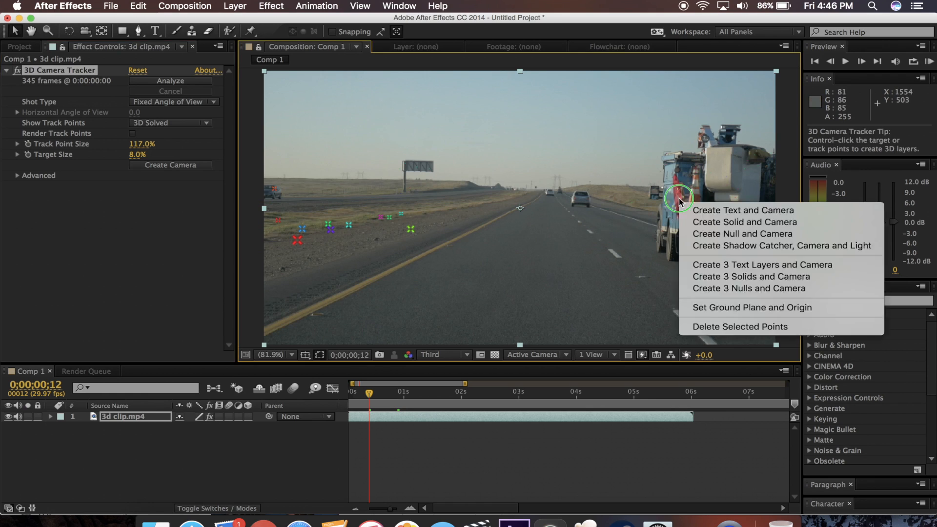
# Create a solid and tracked camera on the truck and scrub to check it sticks
pyautogui.click(743, 222)
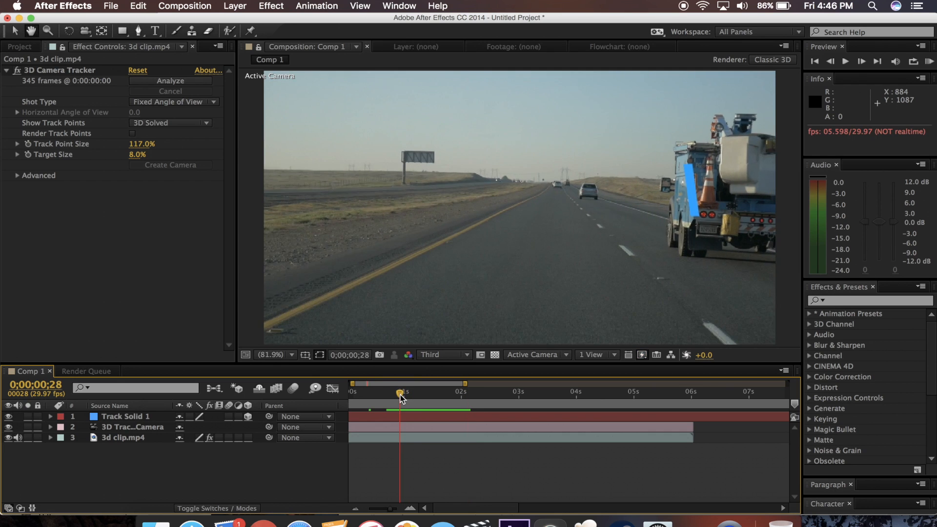
pyautogui.click(844, 61)
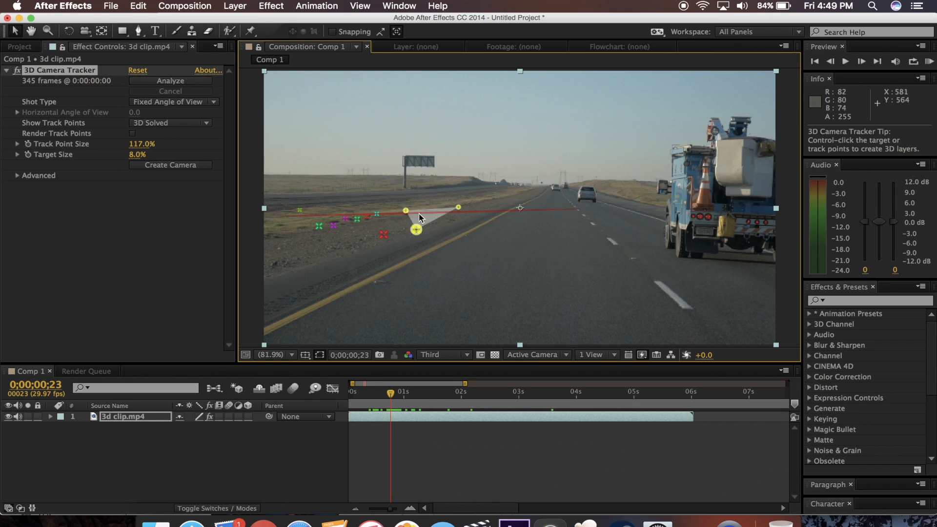
# Create text and a tracked camera anchored on the road track points
pyautogui.rightClick(415, 229)
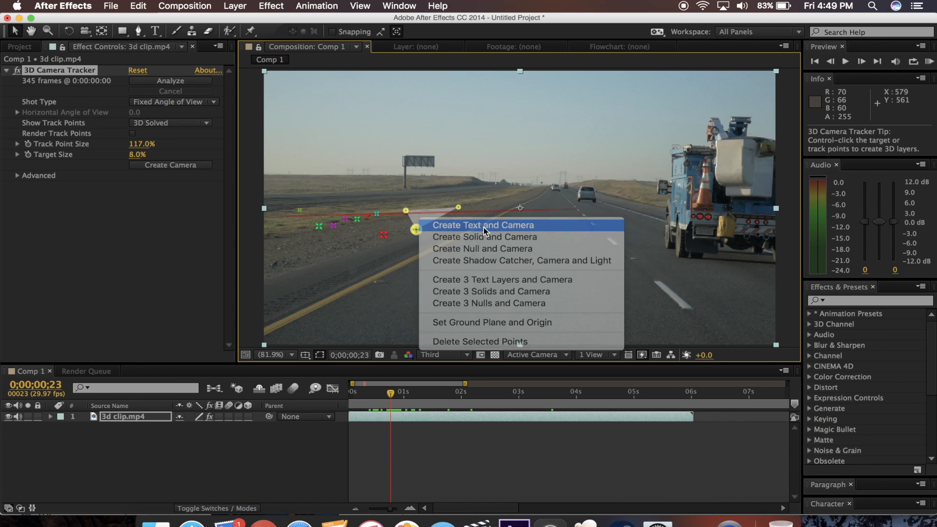
pyautogui.click(483, 226)
pyautogui.write('3D')
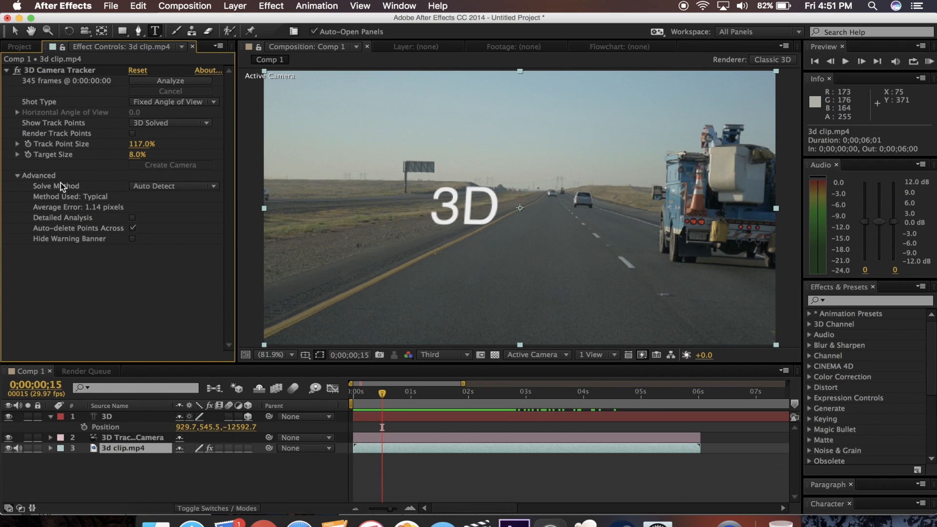
pyautogui.moveTo(123, 214)
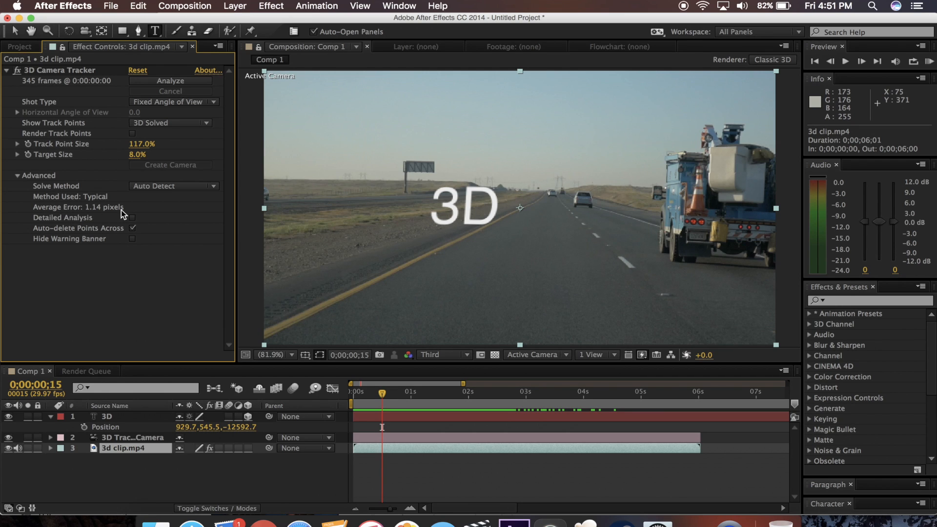
pyautogui.moveTo(93, 220)
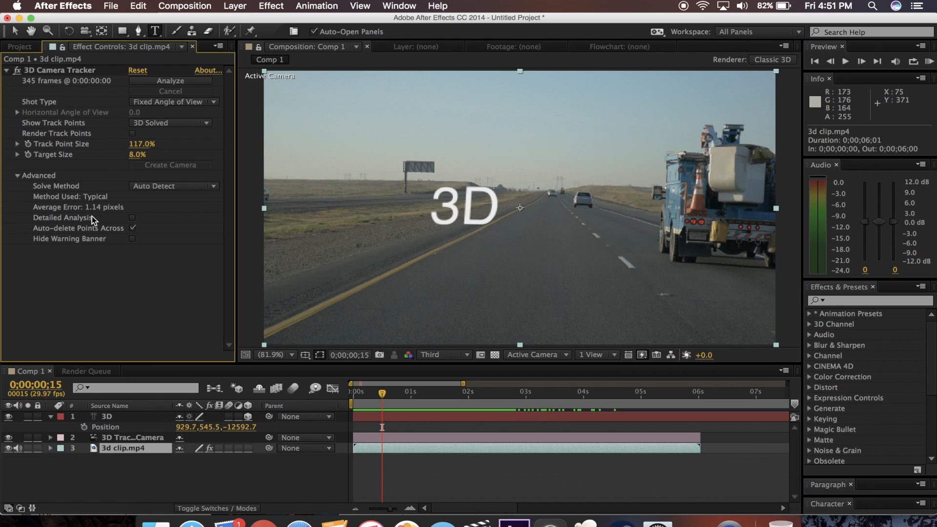
pyautogui.moveTo(92, 220)
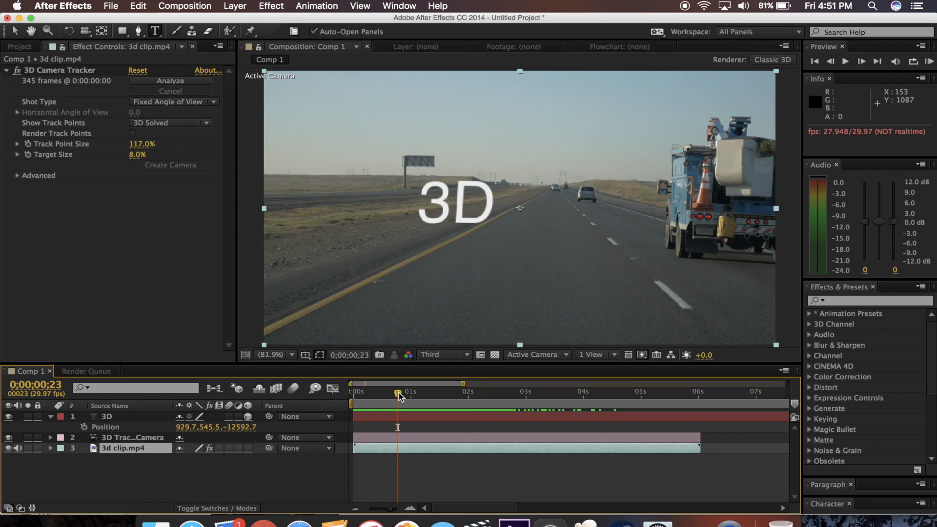
pyautogui.moveTo(400, 397)
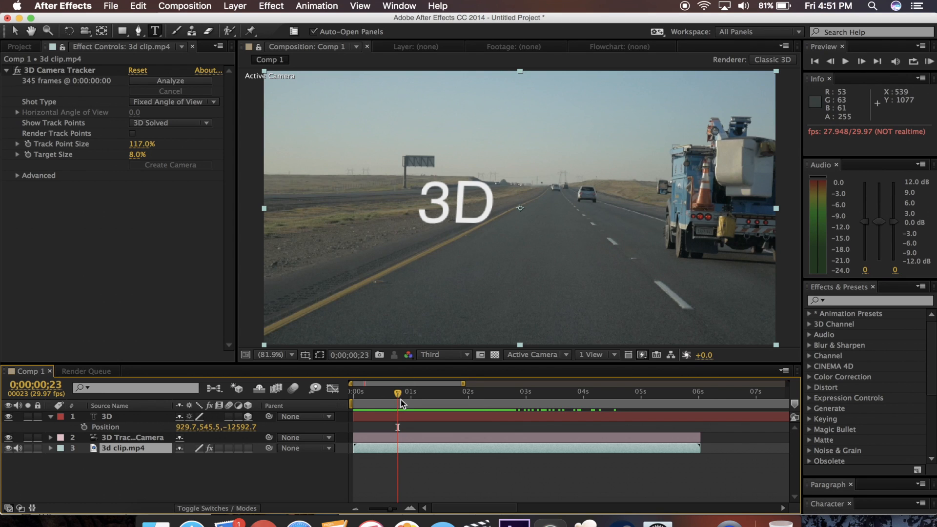
pyautogui.moveTo(399, 397)
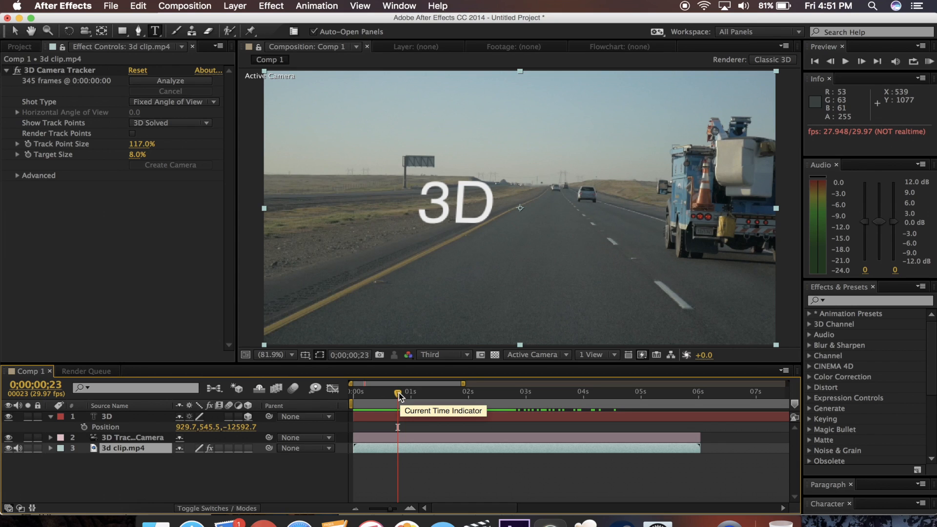
pyautogui.moveTo(204, 89)
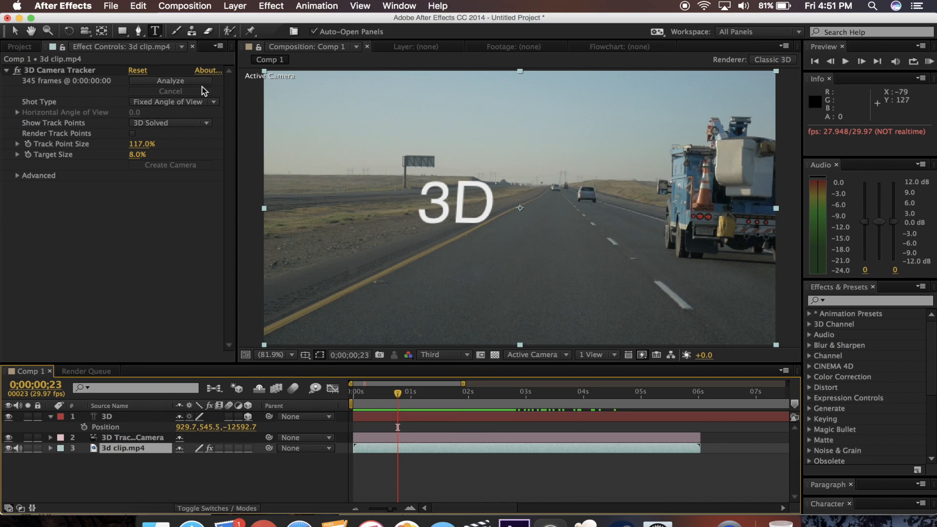
pyautogui.moveTo(206, 30)
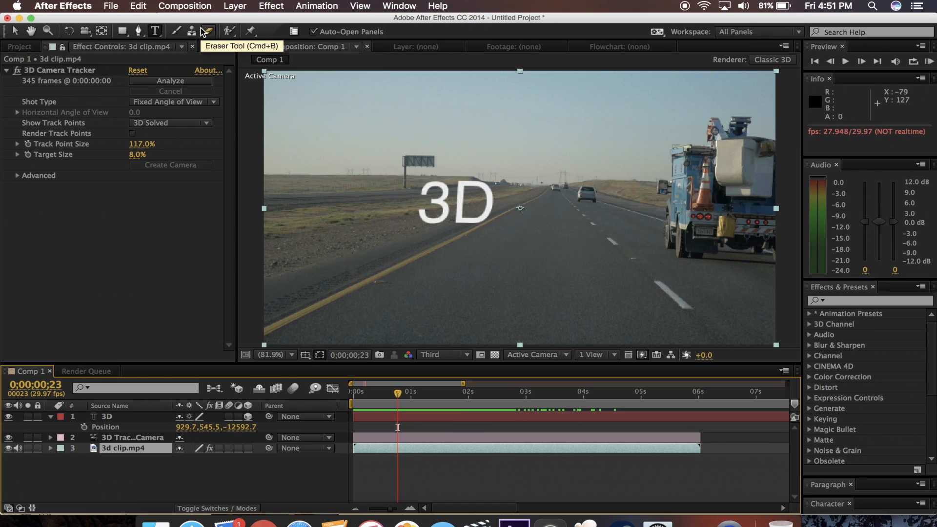